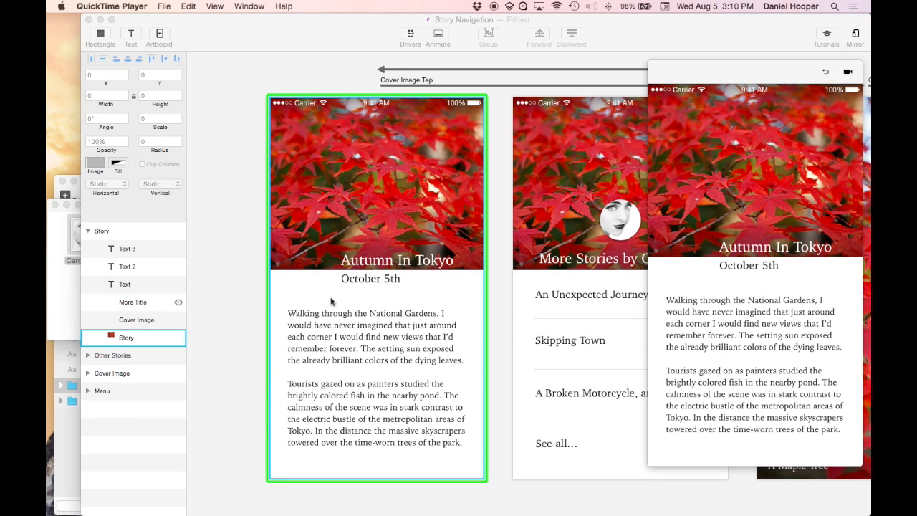
{"action": "mouse_move", "coordinate": [313, 306]}
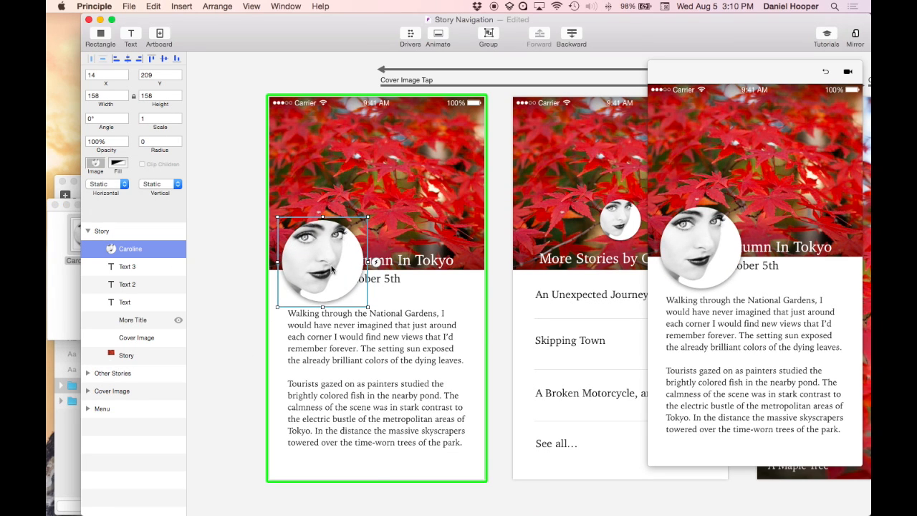
- Shrink the Caroline portrait to half size and place it beside the Autumn In Tokyo title
{"action": "left_click_drag", "start_coordinate": [321, 258], "coordinate": [326, 240]}
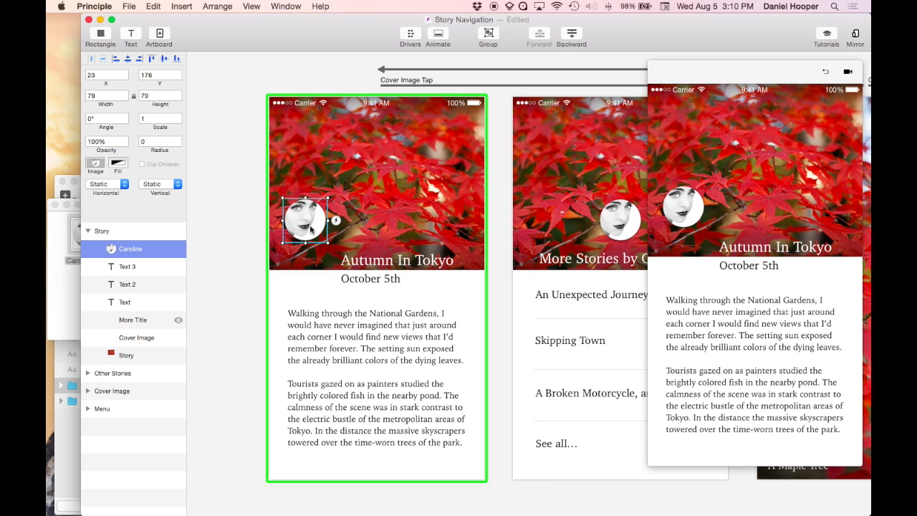
{"action": "left_click_drag", "start_coordinate": [308, 220], "coordinate": [310, 274]}
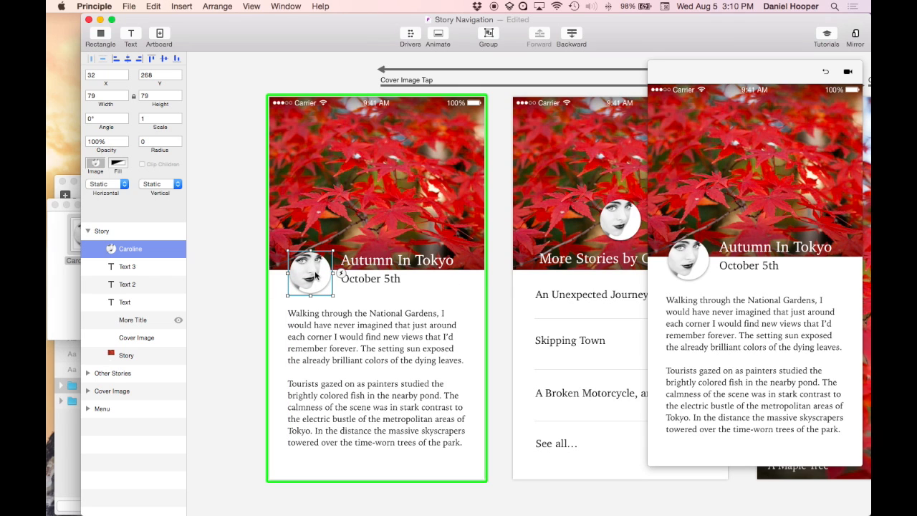
{"action": "left_click", "coordinate": [126, 337]}
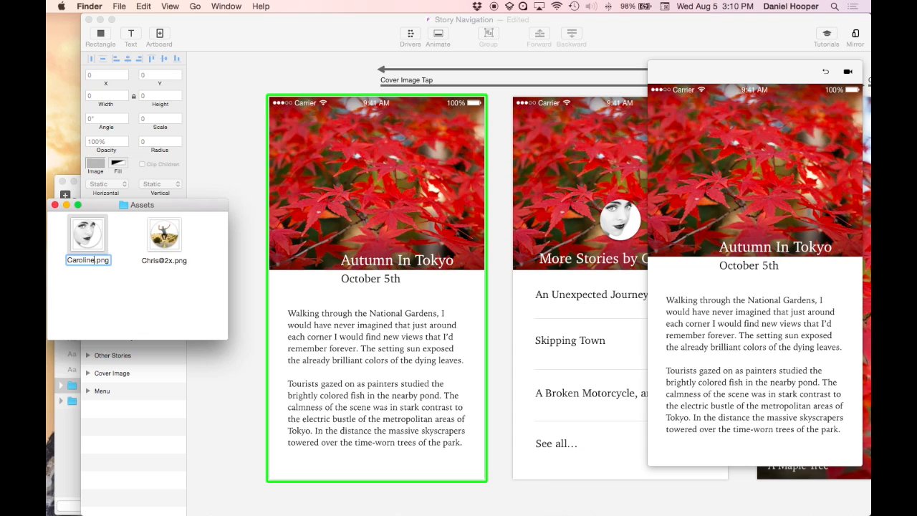
{"action": "type", "text": "Caroline@2x.png"}
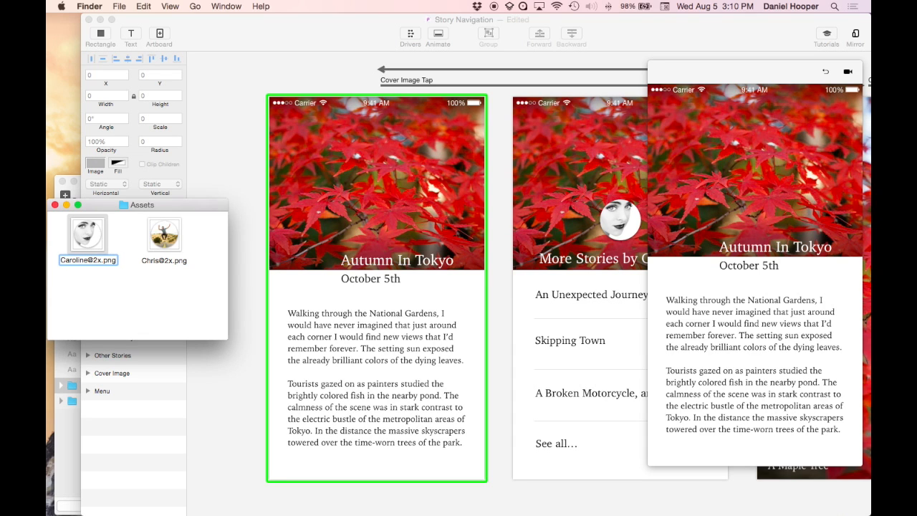
{"action": "left_click_drag", "start_coordinate": [87, 236], "coordinate": [301, 236]}
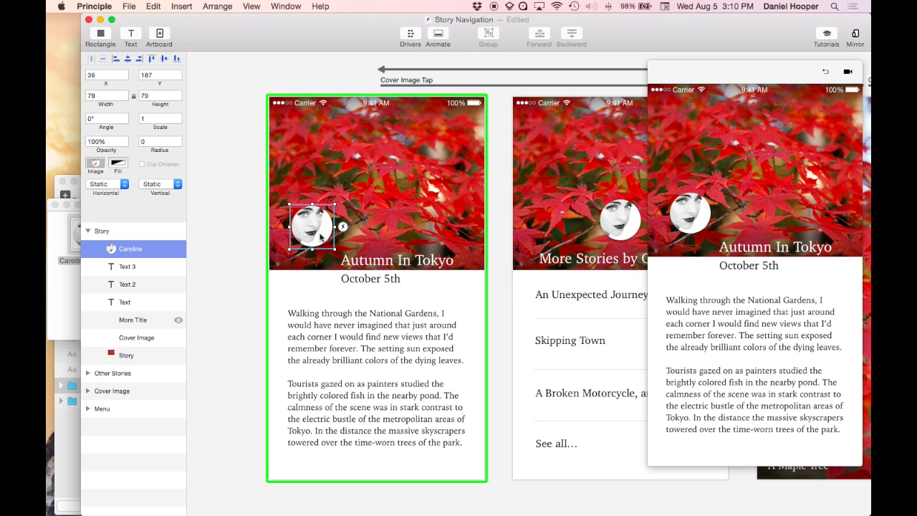
{"action": "left_click_drag", "start_coordinate": [312, 227], "coordinate": [320, 242]}
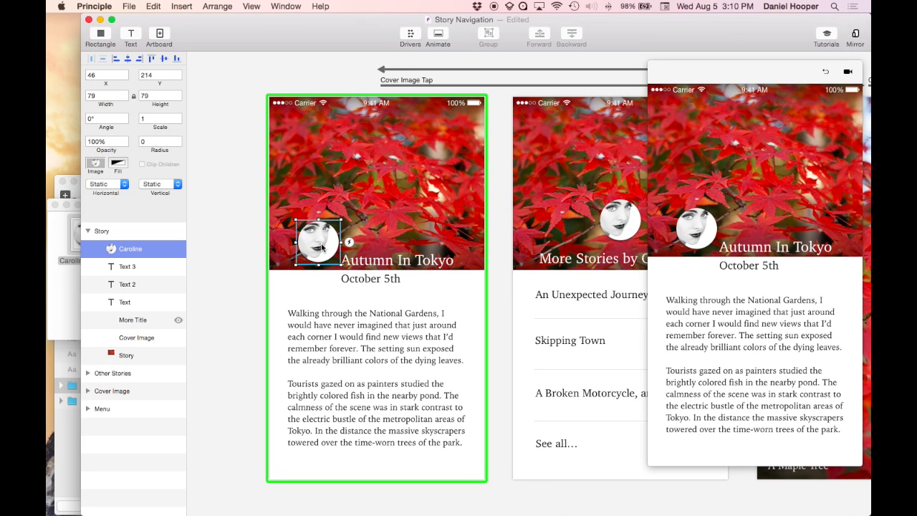
{"action": "left_click_drag", "start_coordinate": [320, 240], "coordinate": [313, 275]}
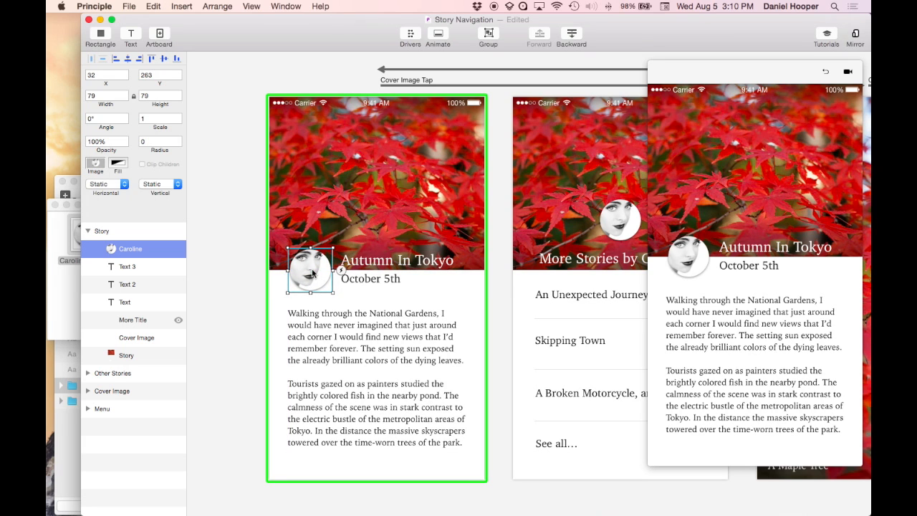
{"action": "mouse_move", "coordinate": [317, 273]}
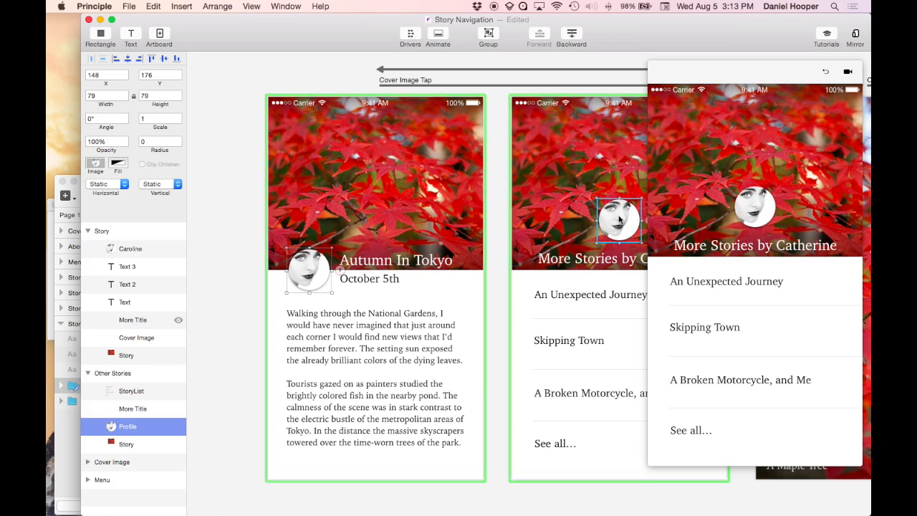
{"action": "left_click", "coordinate": [618, 220]}
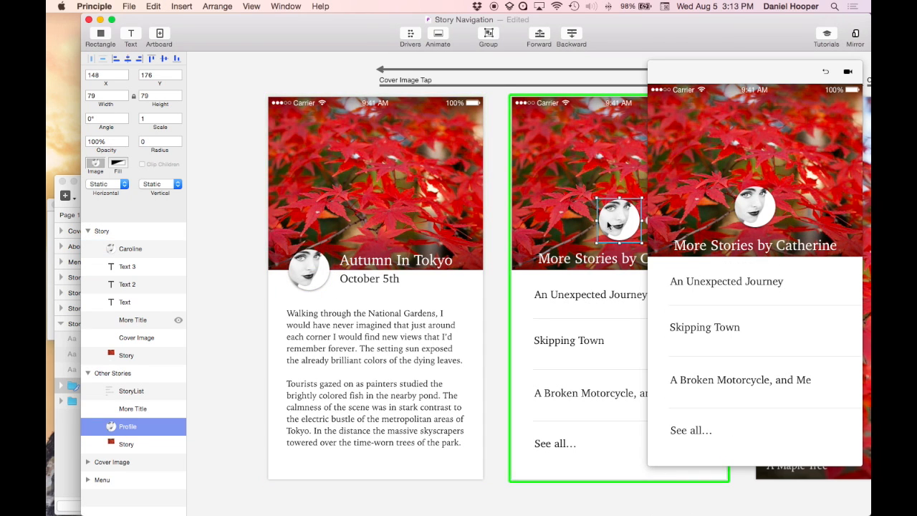
{"action": "mouse_move", "coordinate": [248, 235]}
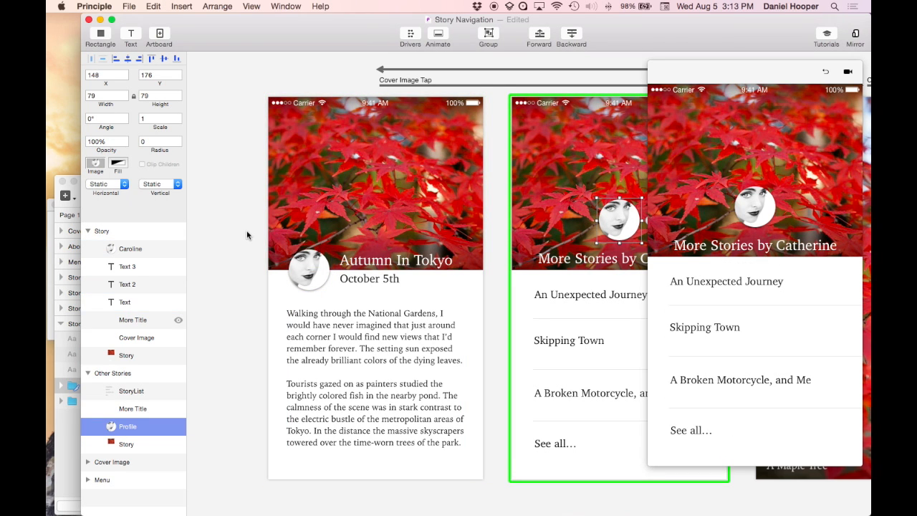
{"action": "left_click", "coordinate": [309, 270]}
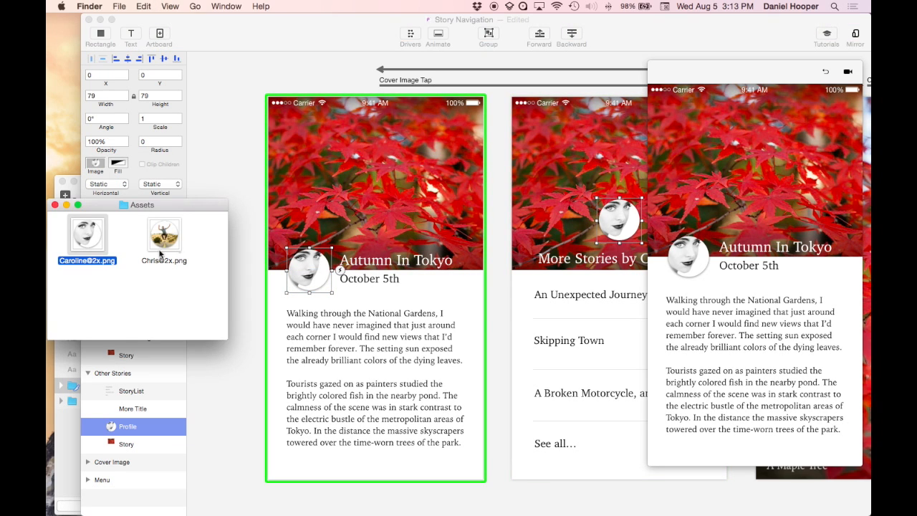
{"action": "left_click", "coordinate": [164, 234]}
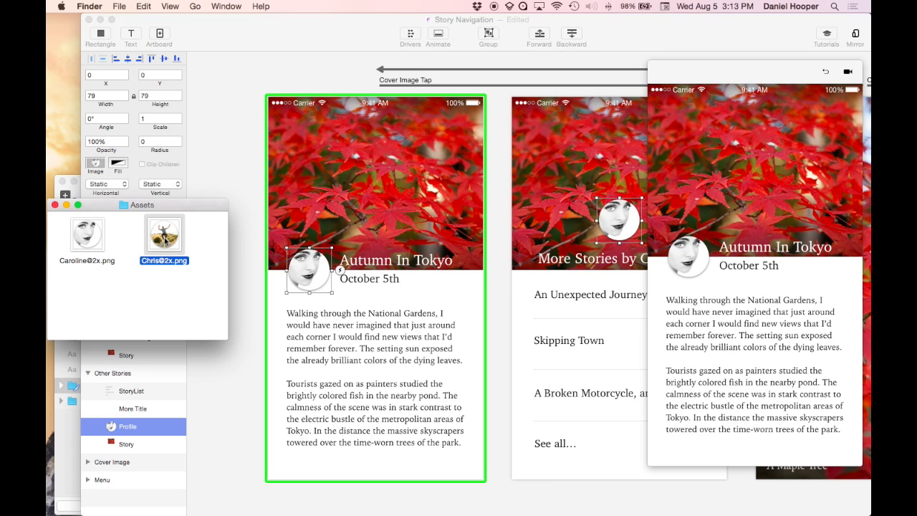
{"action": "left_click_drag", "start_coordinate": [163, 234], "coordinate": [391, 220]}
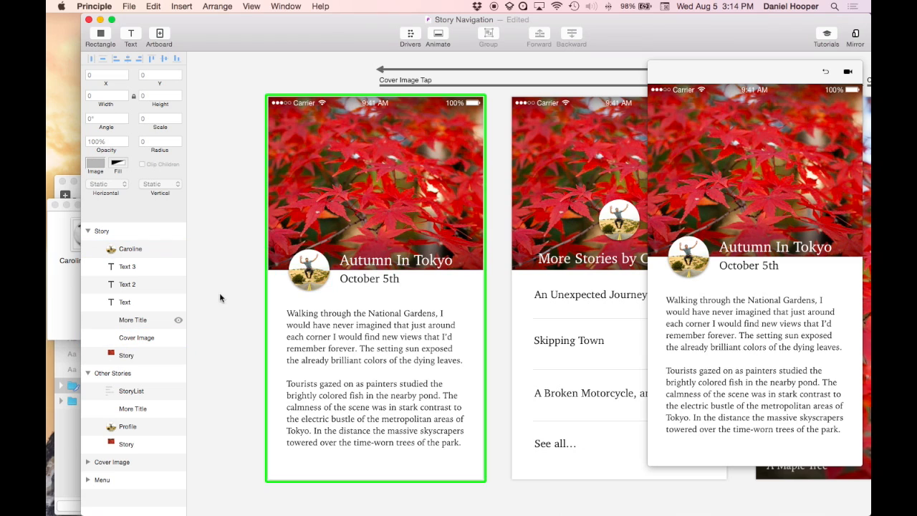
{"action": "mouse_move", "coordinate": [229, 290]}
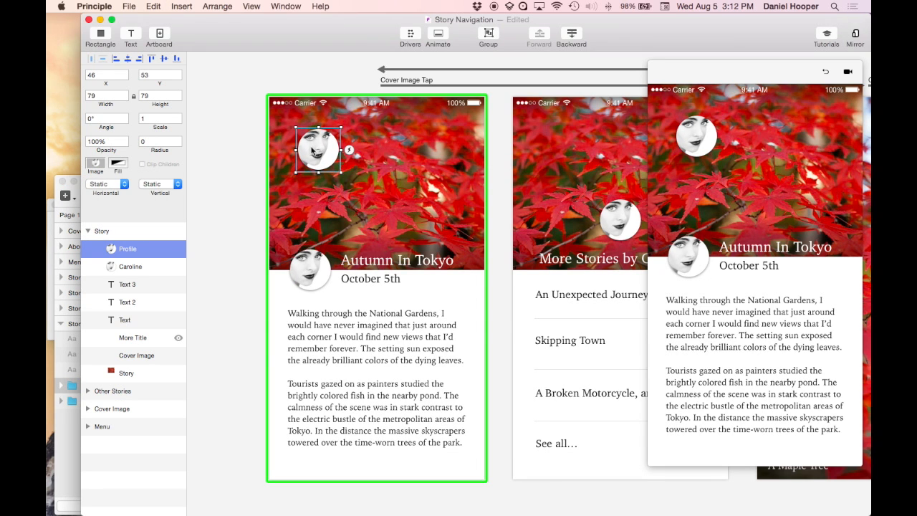
{"action": "mouse_move", "coordinate": [319, 154]}
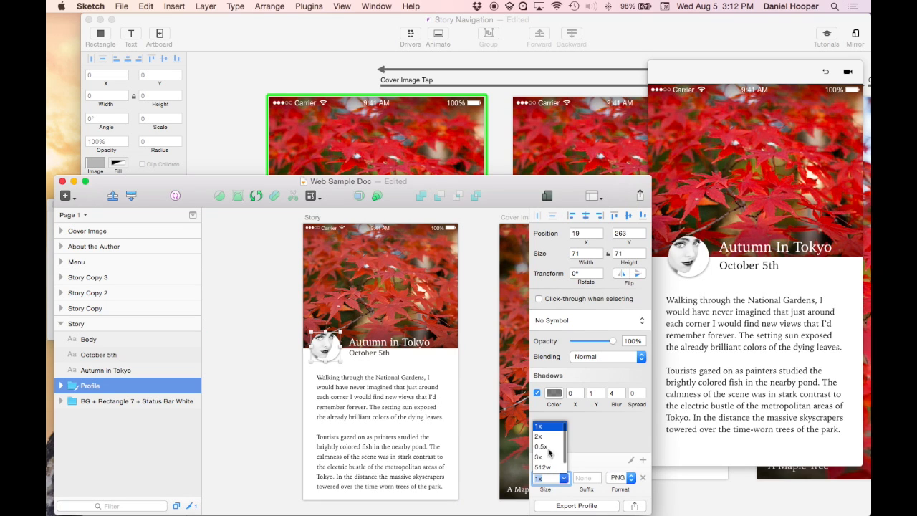
- Re-export Profile at a different scale and move it onto the Story cover photo
{"action": "left_click", "coordinate": [538, 436]}
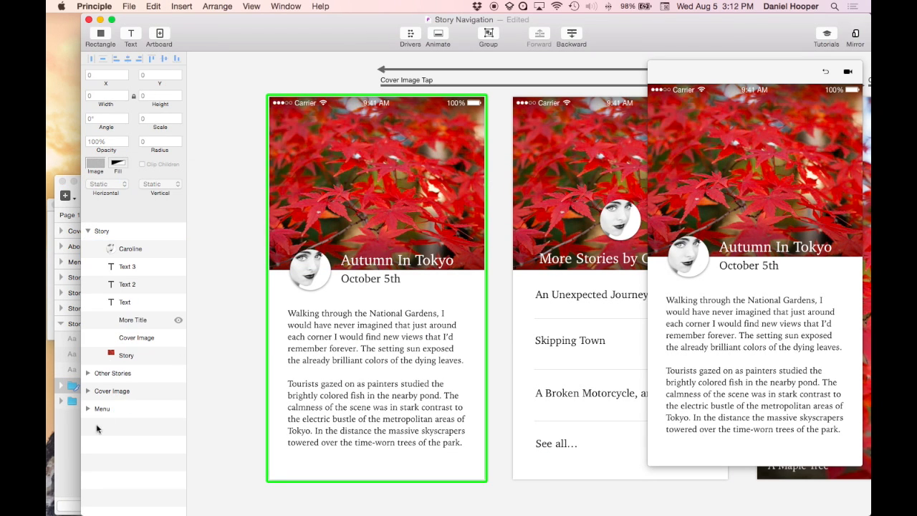
{"action": "left_click", "coordinate": [89, 6]}
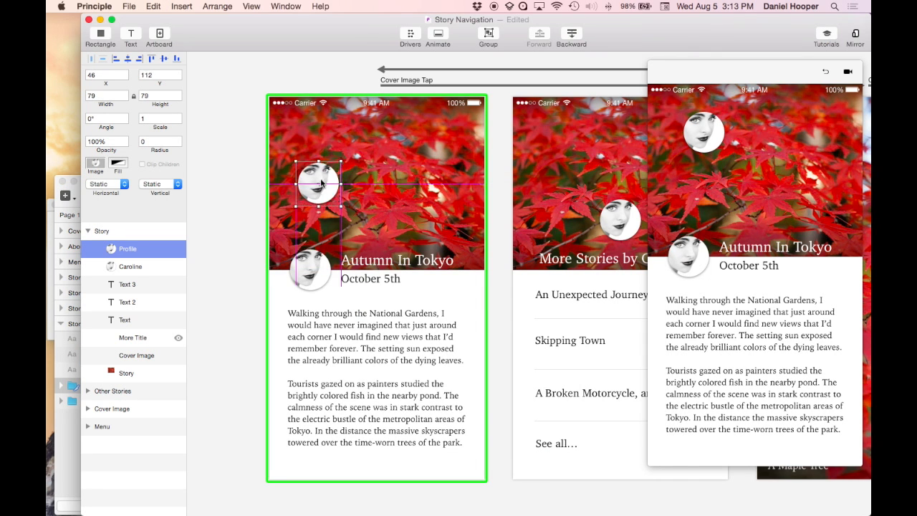
{"action": "left_click_drag", "start_coordinate": [318, 183], "coordinate": [310, 206]}
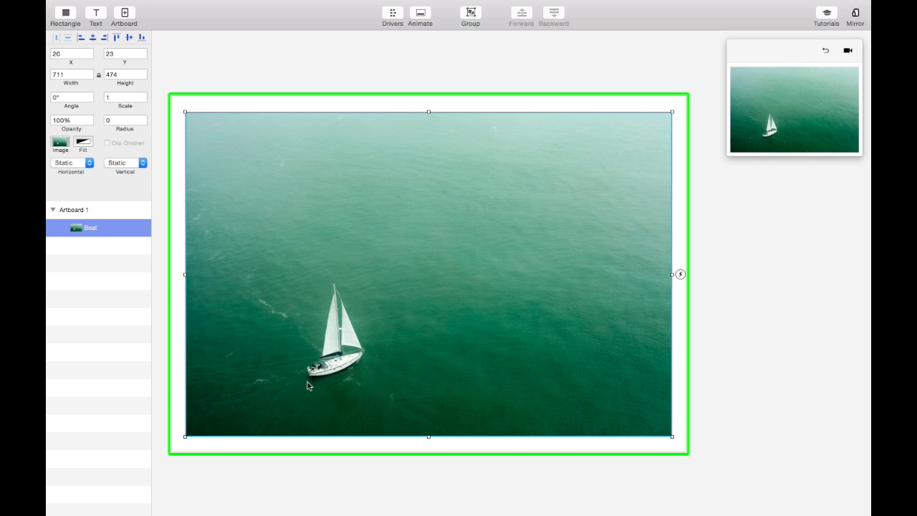
{"action": "mouse_move", "coordinate": [291, 300]}
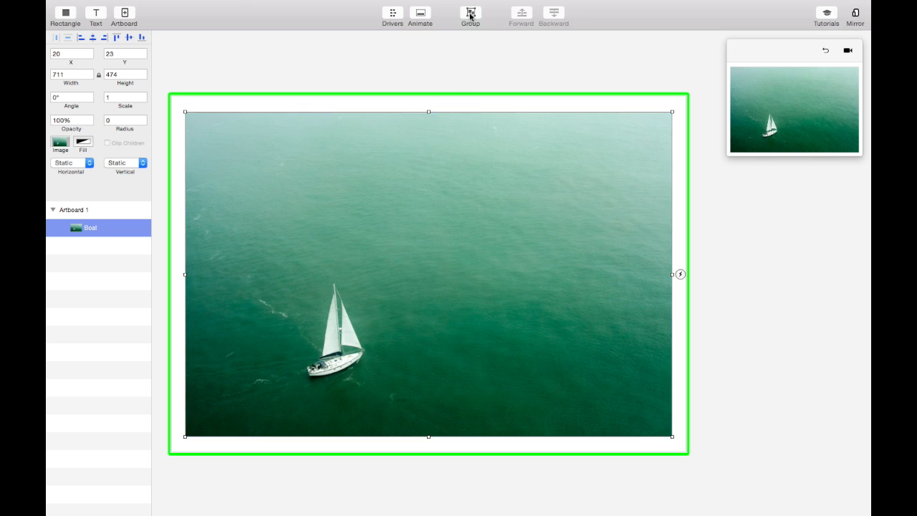
- Group the boat photo with Clip Children enabled and narrow the crop around the sailboat
{"action": "left_click", "coordinate": [470, 13]}
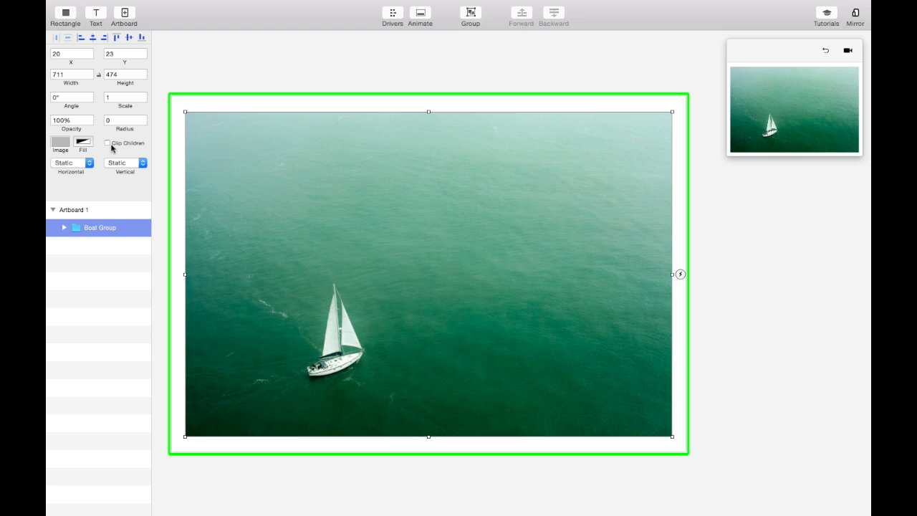
{"action": "left_click", "coordinate": [107, 142]}
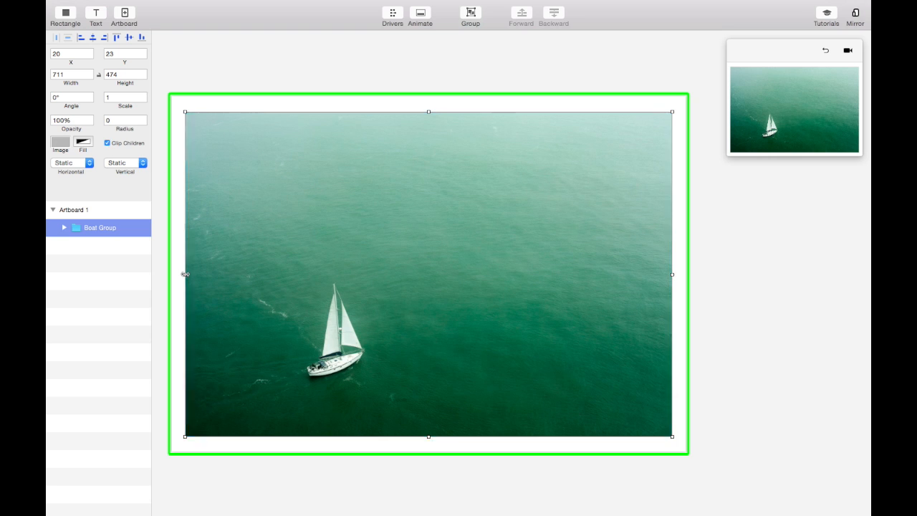
{"action": "left_click_drag", "start_coordinate": [671, 274], "coordinate": [510, 277]}
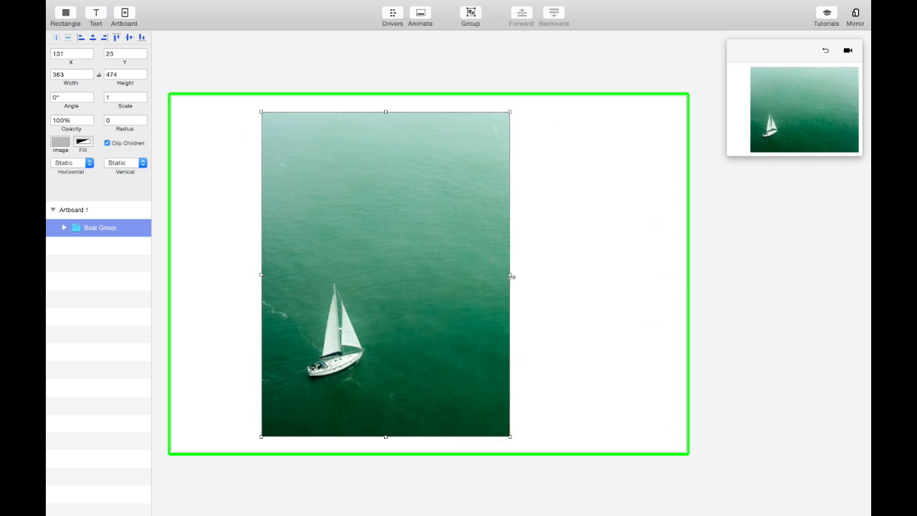
{"action": "left_click_drag", "start_coordinate": [509, 275], "coordinate": [417, 276]}
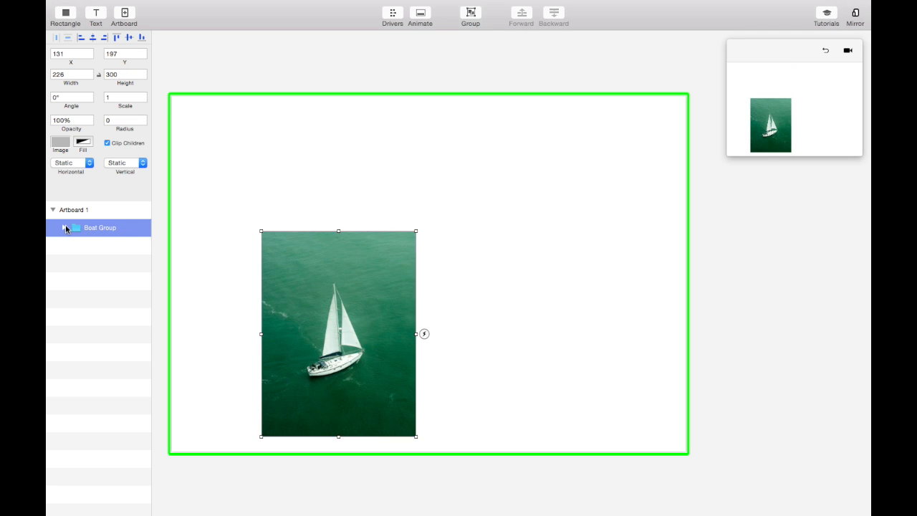
- Toggle clipping to check the photo, then trim the crop box from the bottom
{"action": "left_click", "coordinate": [64, 228]}
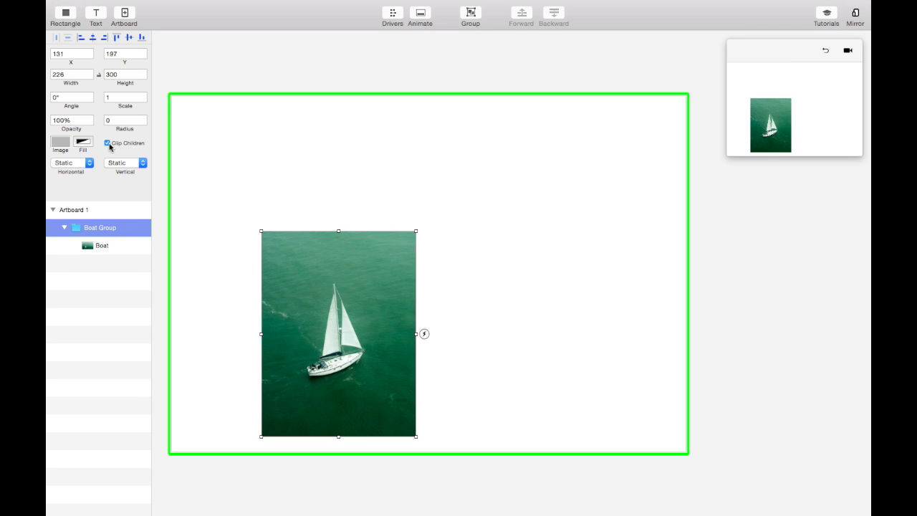
{"action": "left_click", "coordinate": [106, 142]}
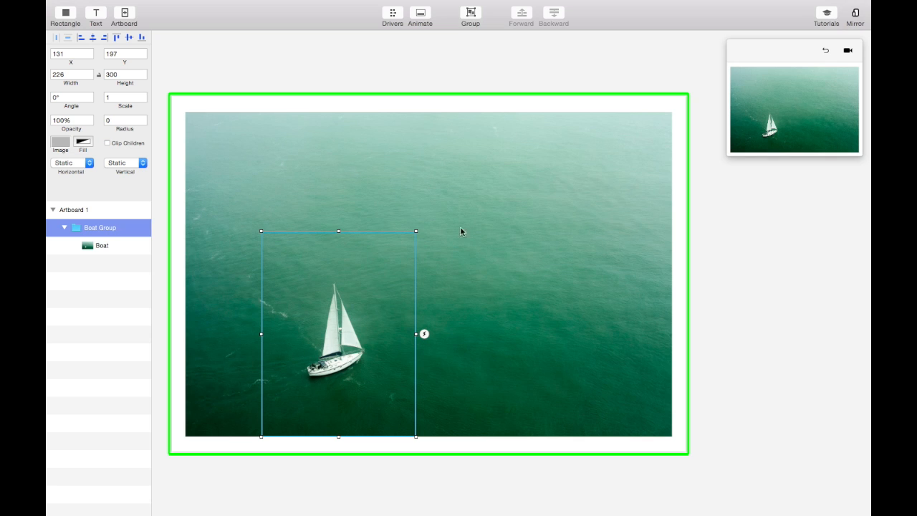
{"action": "left_click", "coordinate": [107, 143]}
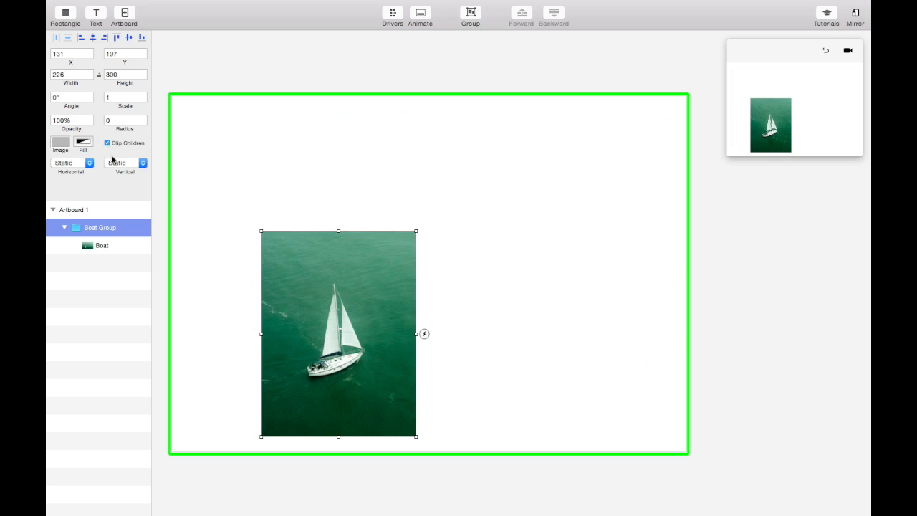
{"action": "left_click_drag", "start_coordinate": [339, 436], "coordinate": [339, 400]}
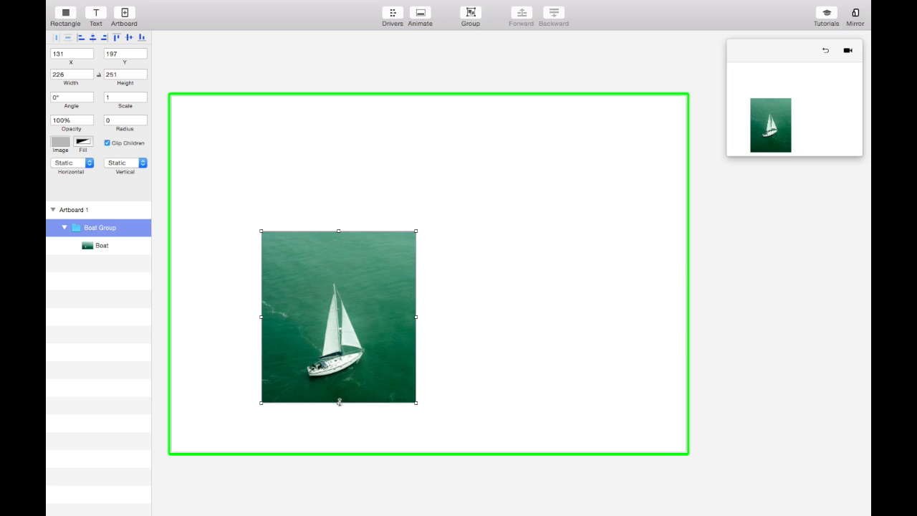
{"action": "left_click_drag", "start_coordinate": [338, 401], "coordinate": [338, 396]}
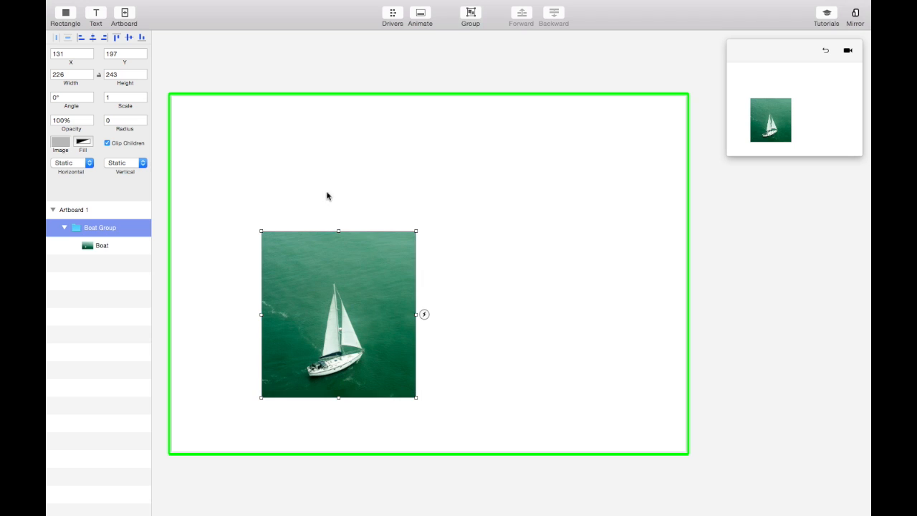
{"action": "mouse_move", "coordinate": [167, 178]}
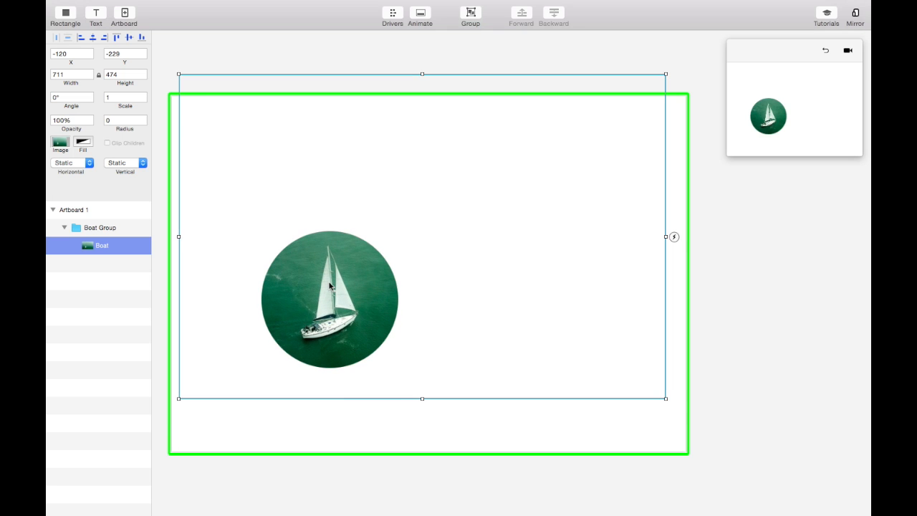
- Select the Boat Group to adjust it into the 200-pixel circle
{"action": "left_click", "coordinate": [99, 227]}
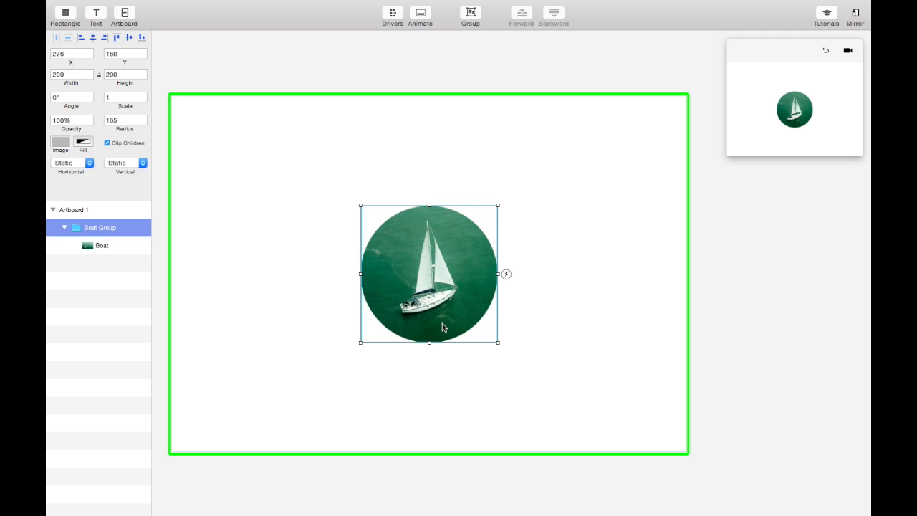
{"action": "mouse_move", "coordinate": [390, 309]}
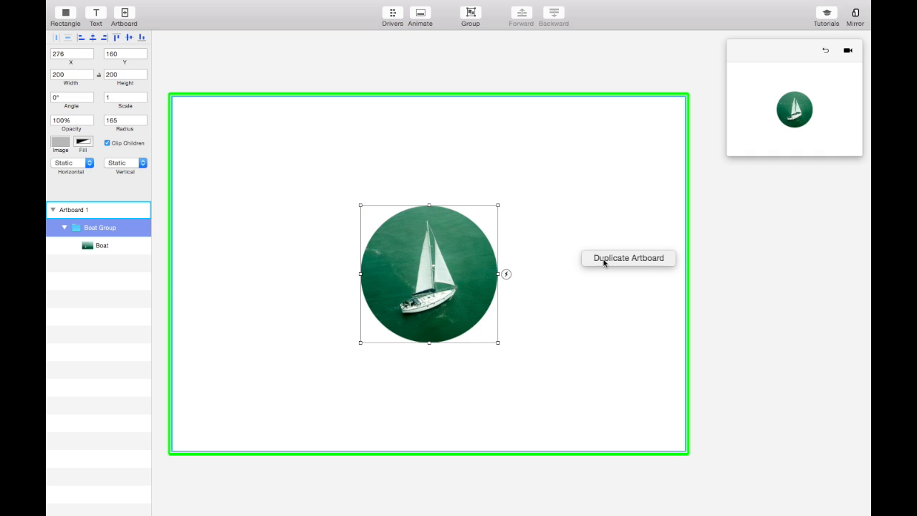
- Duplicate the artboard, adjust the copy's boat photo, and link the Boat Group with a Tap trigger
{"action": "left_click", "coordinate": [627, 258]}
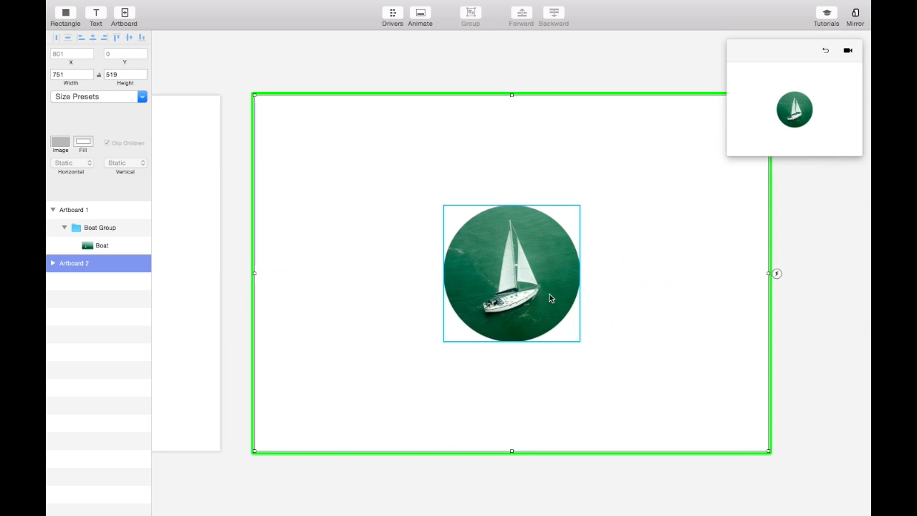
{"action": "left_click", "coordinate": [102, 298]}
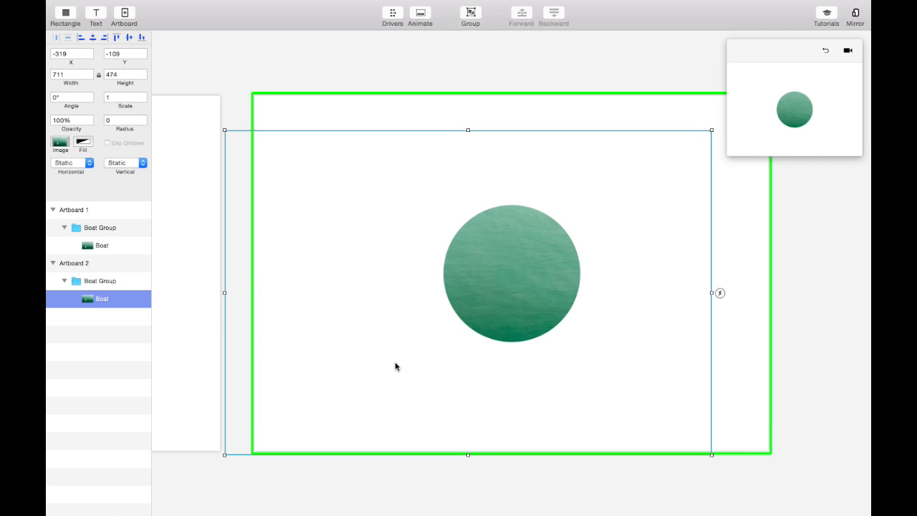
{"action": "left_click", "coordinate": [76, 263]}
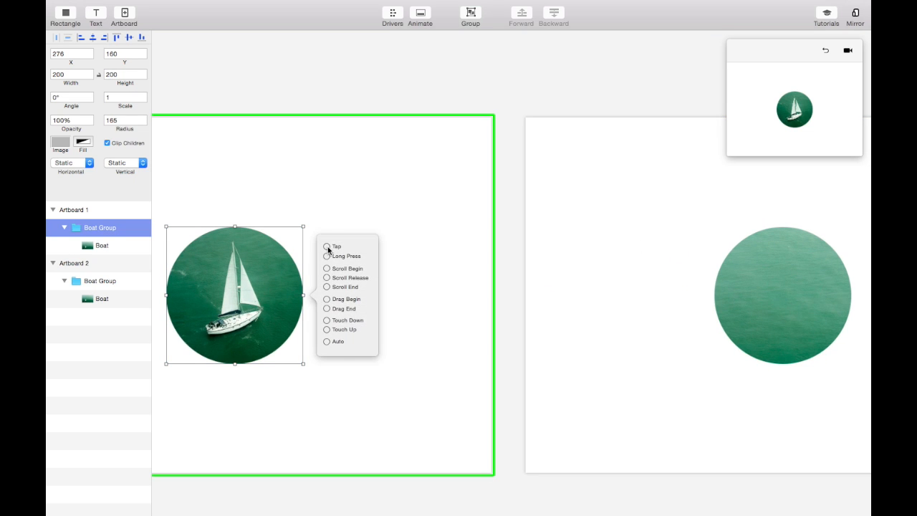
{"action": "left_click", "coordinate": [327, 245]}
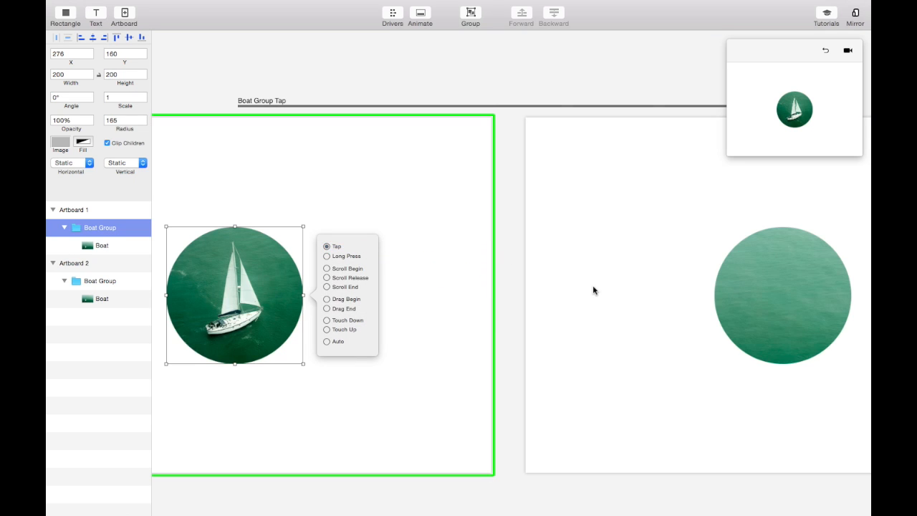